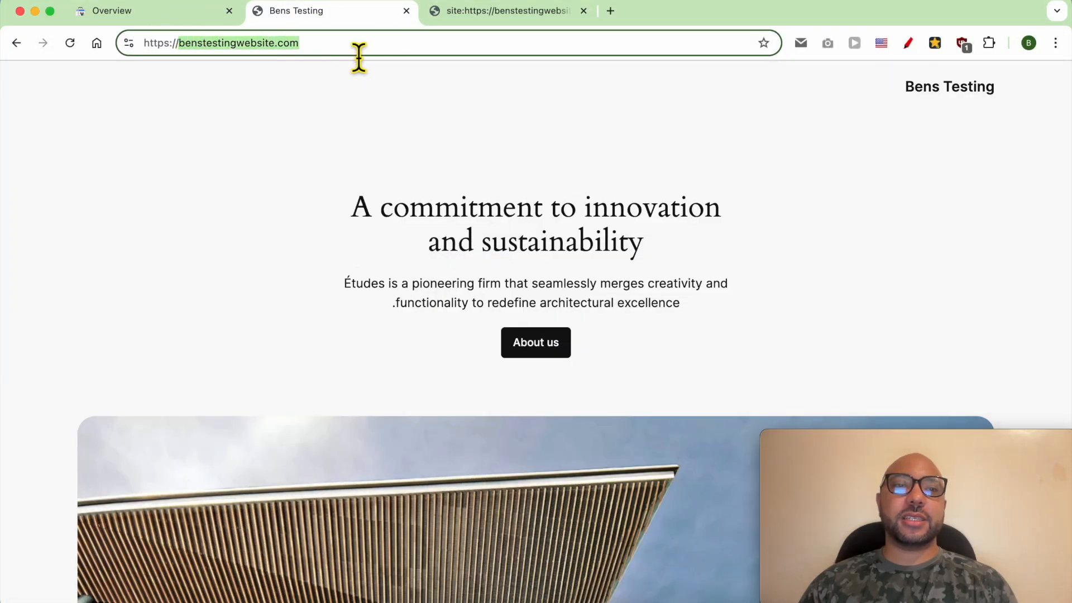
Open the site's Contact result from the site: search and copy its page address
left_click(505, 10)
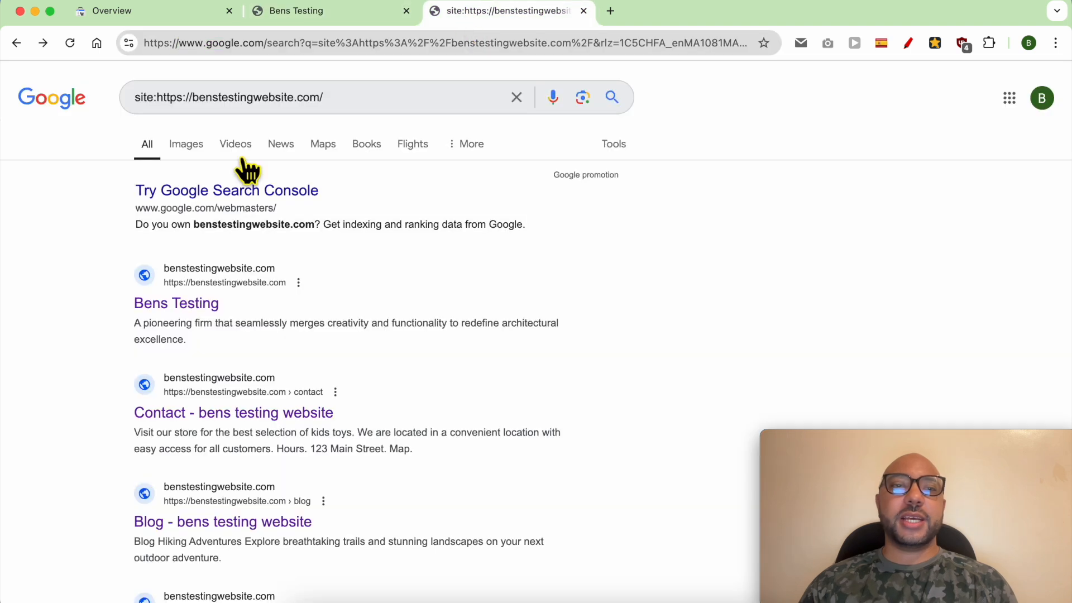
scroll("down", 3)
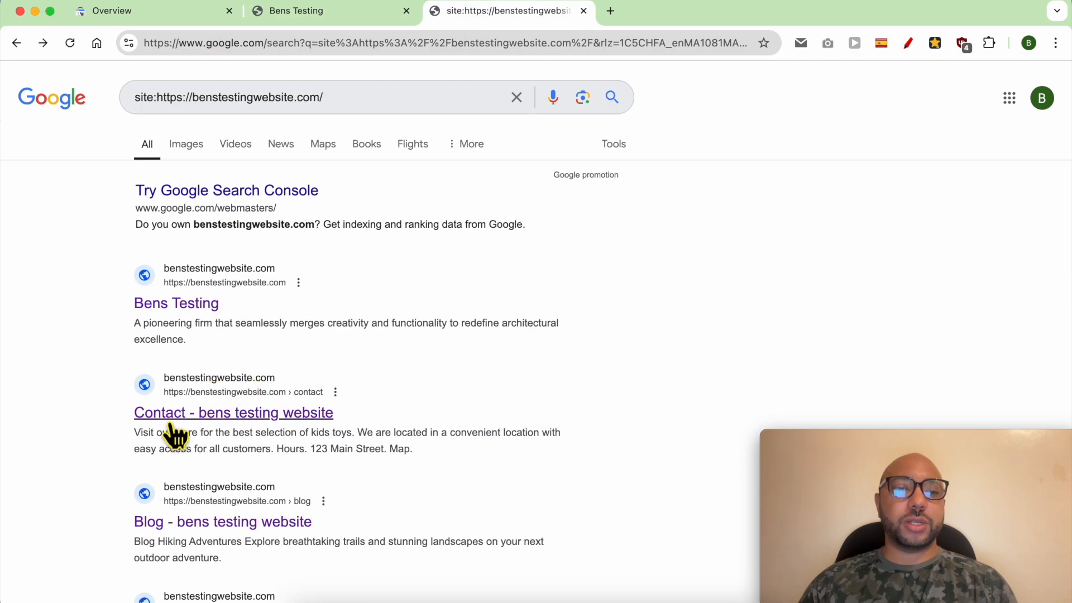
left_click(233, 412)
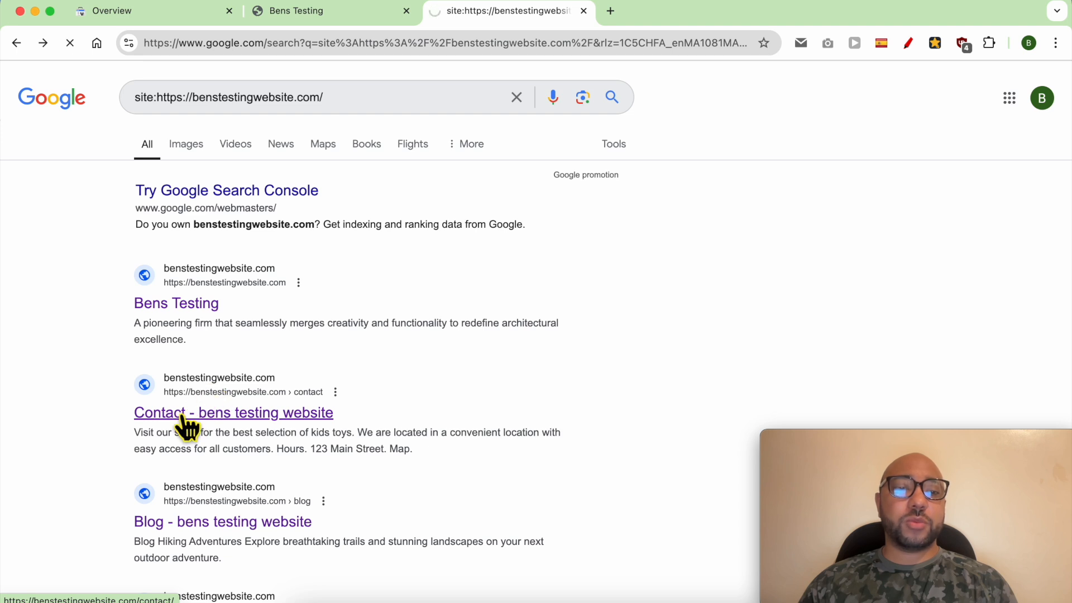
left_click(233, 412)
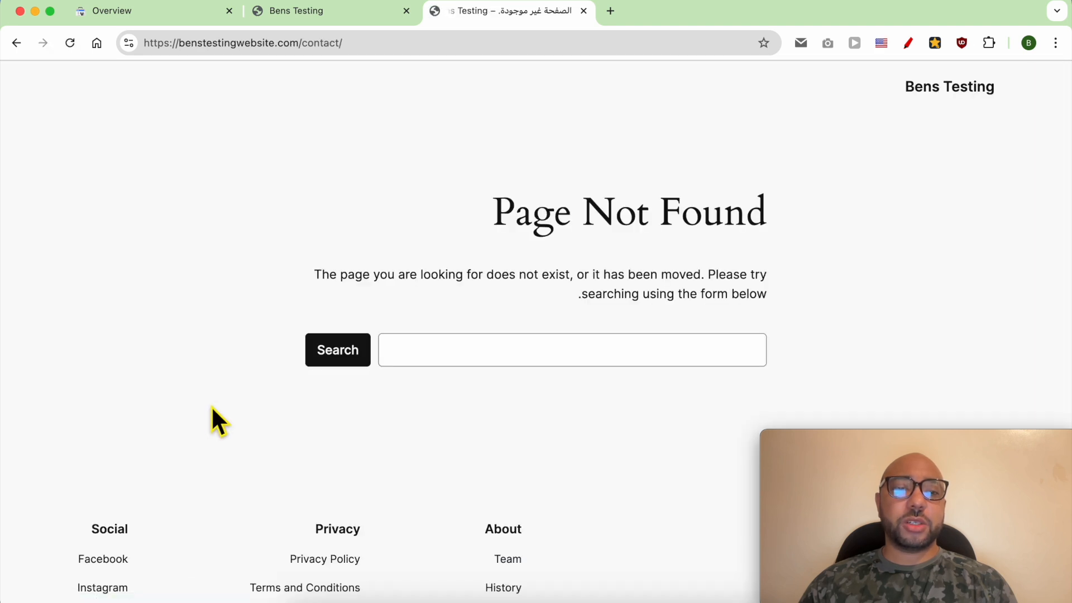
right_click(232, 42)
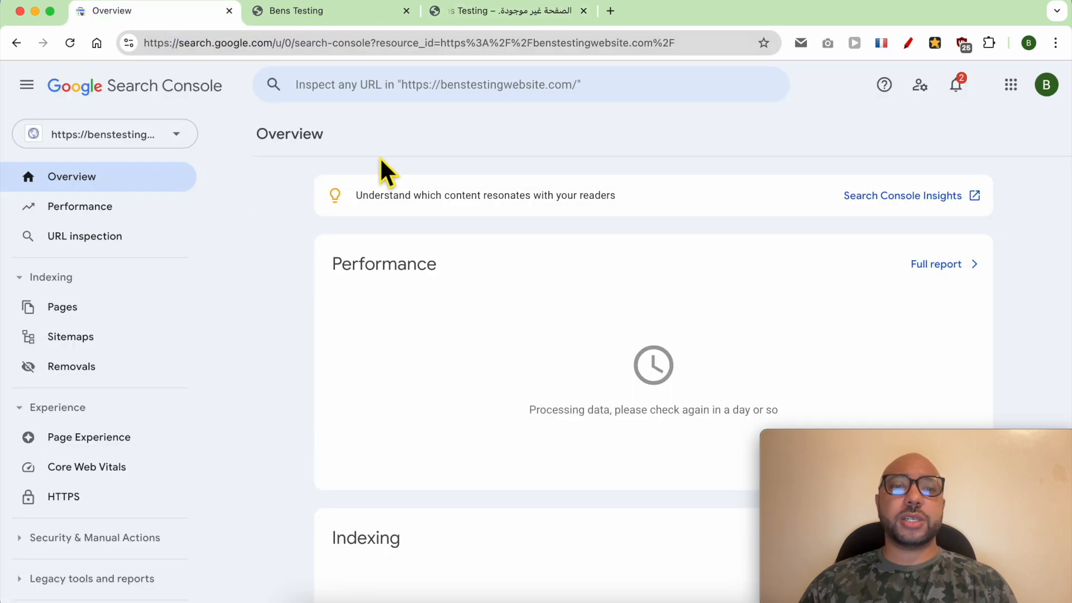
left_click(104, 134)
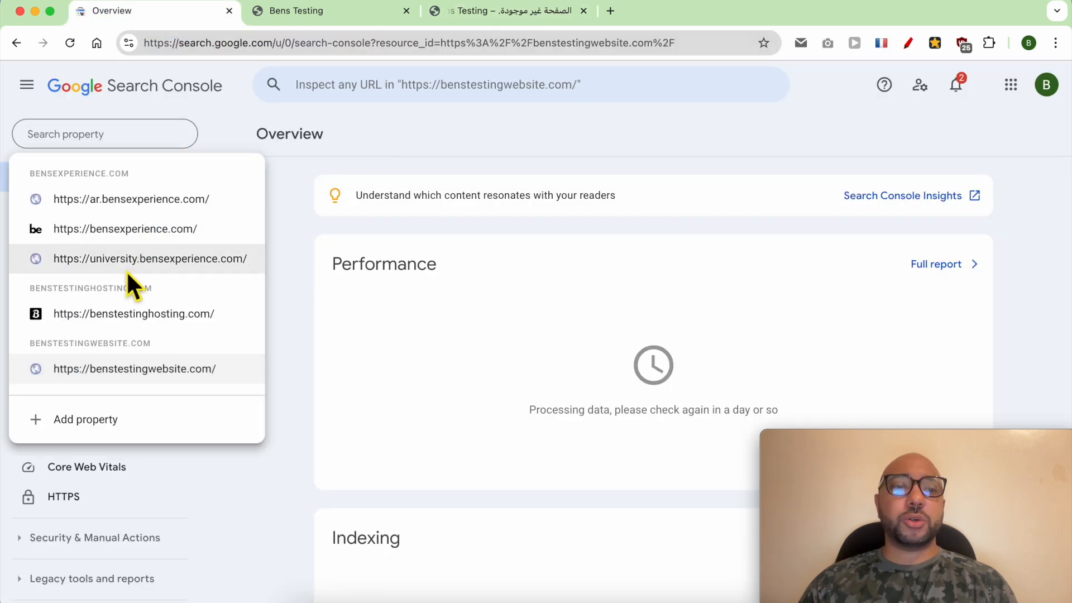
mouse_move(114, 383)
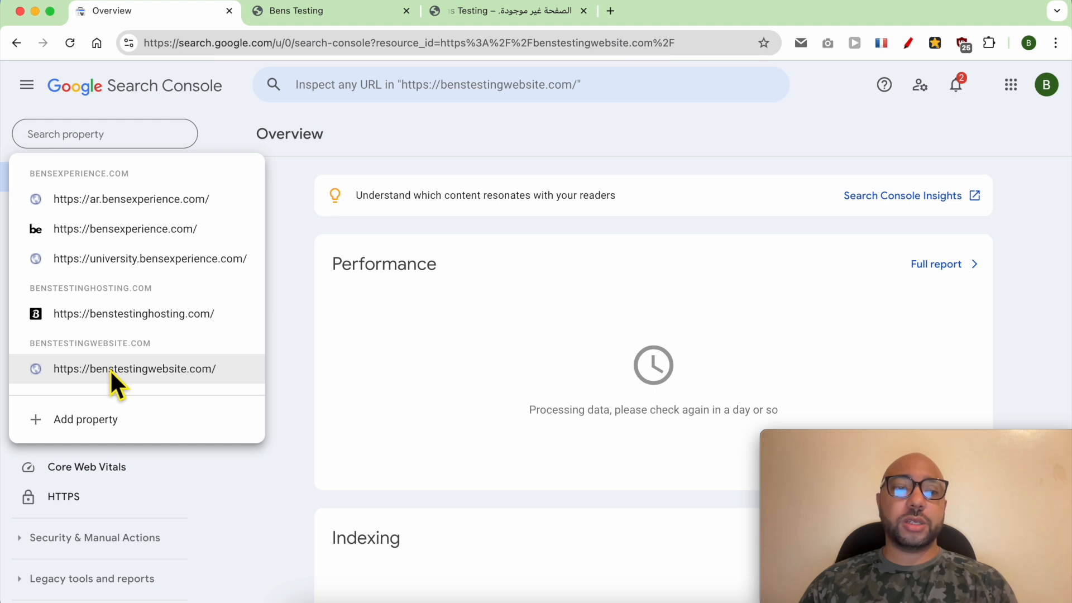
mouse_move(95, 381)
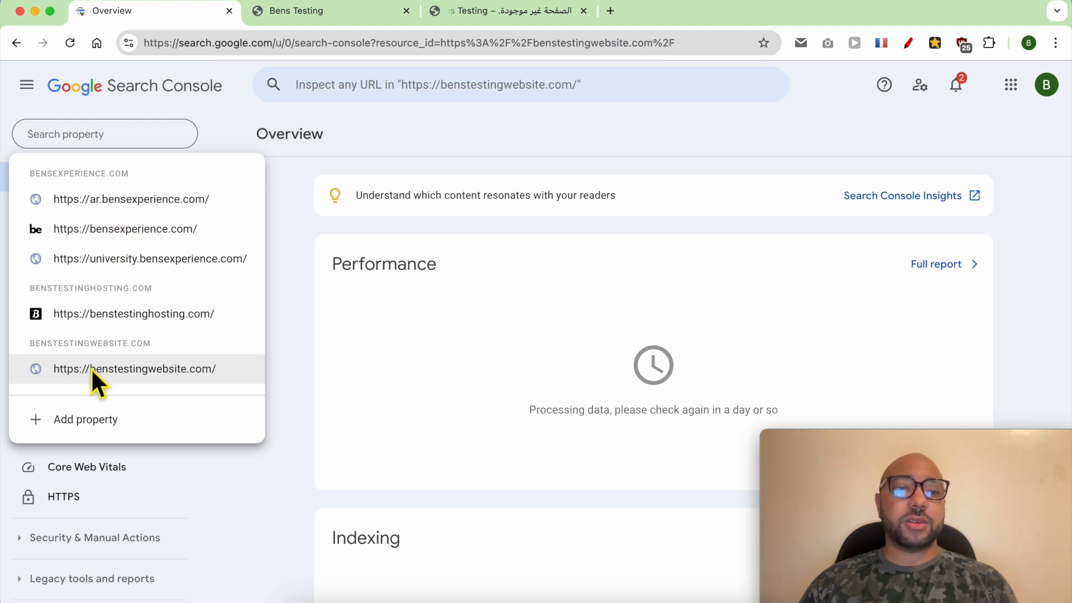
left_click(134, 369)
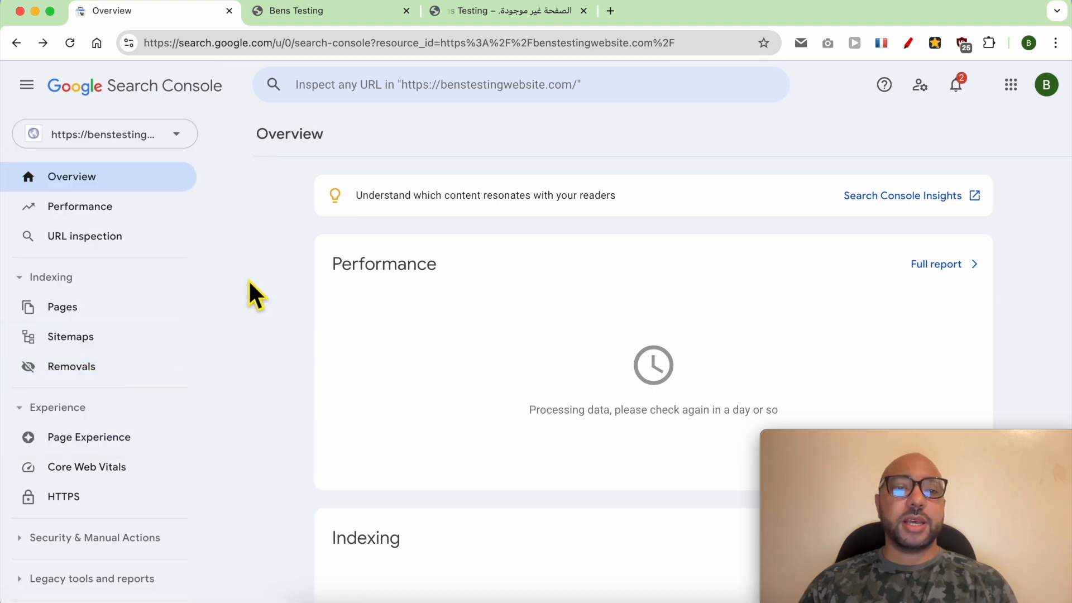
left_click(71, 366)
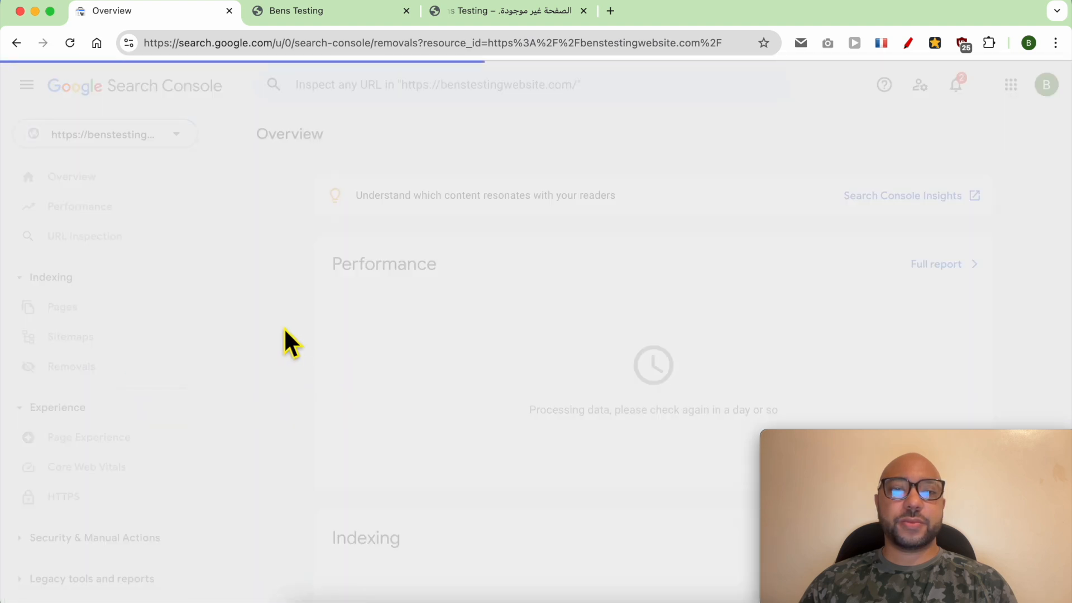
left_click(71, 366)
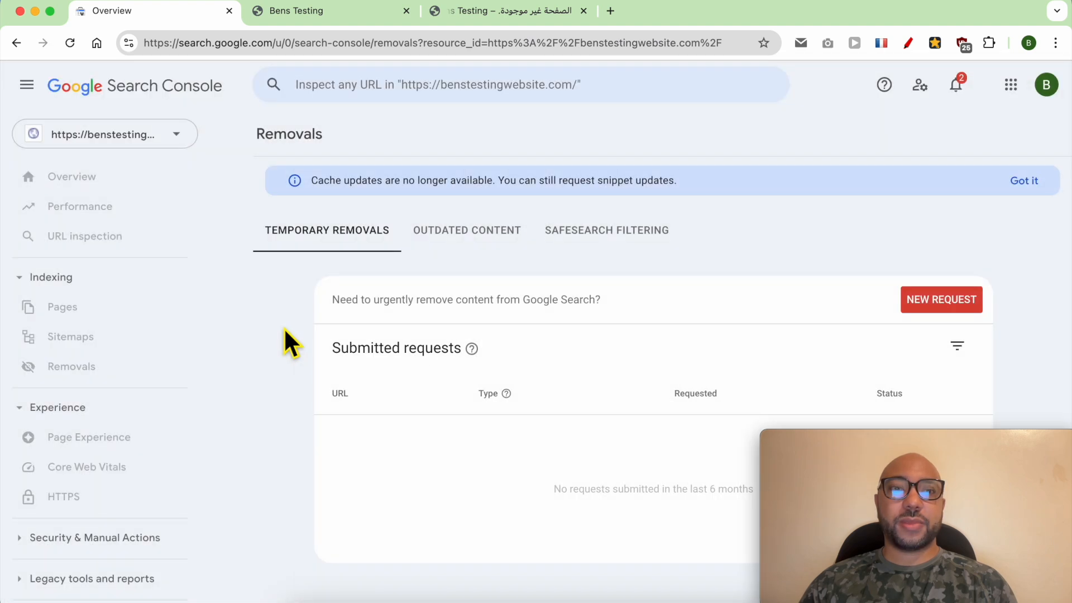
left_click(71, 366)
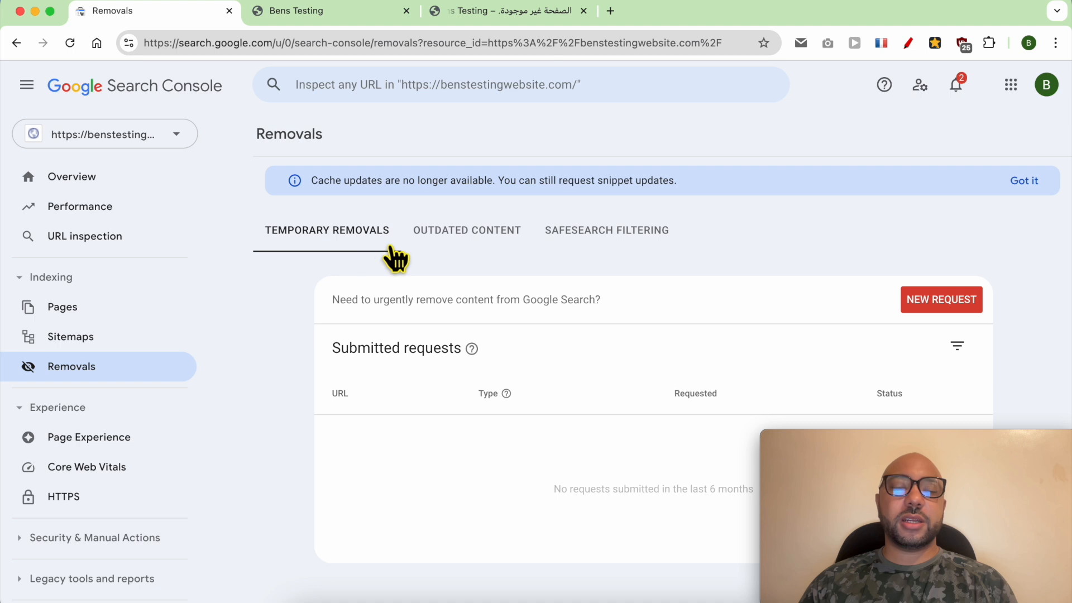
left_click(941, 299)
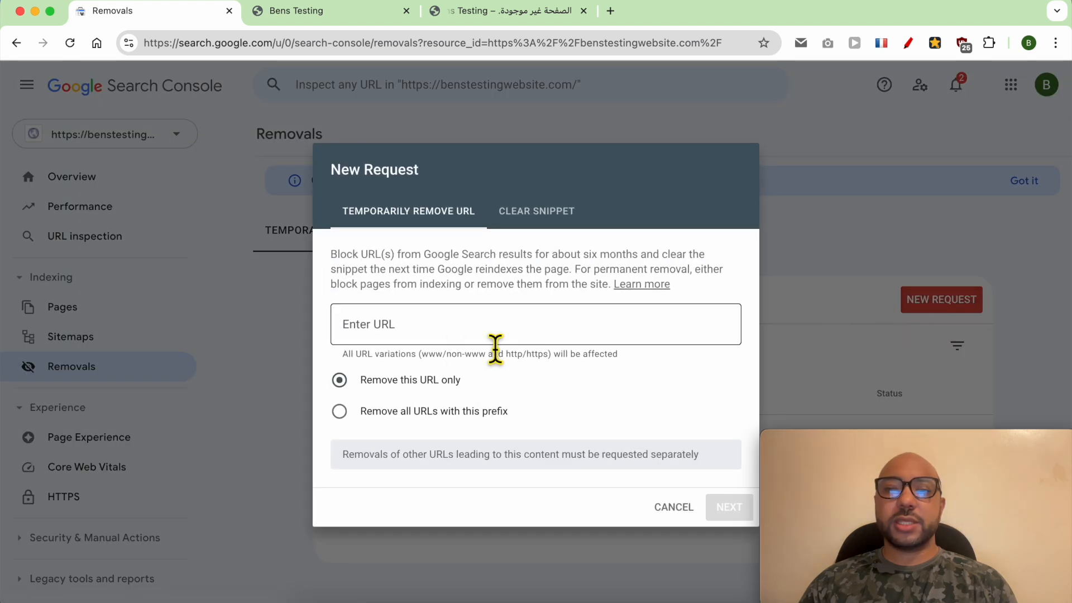
right_click(496, 324)
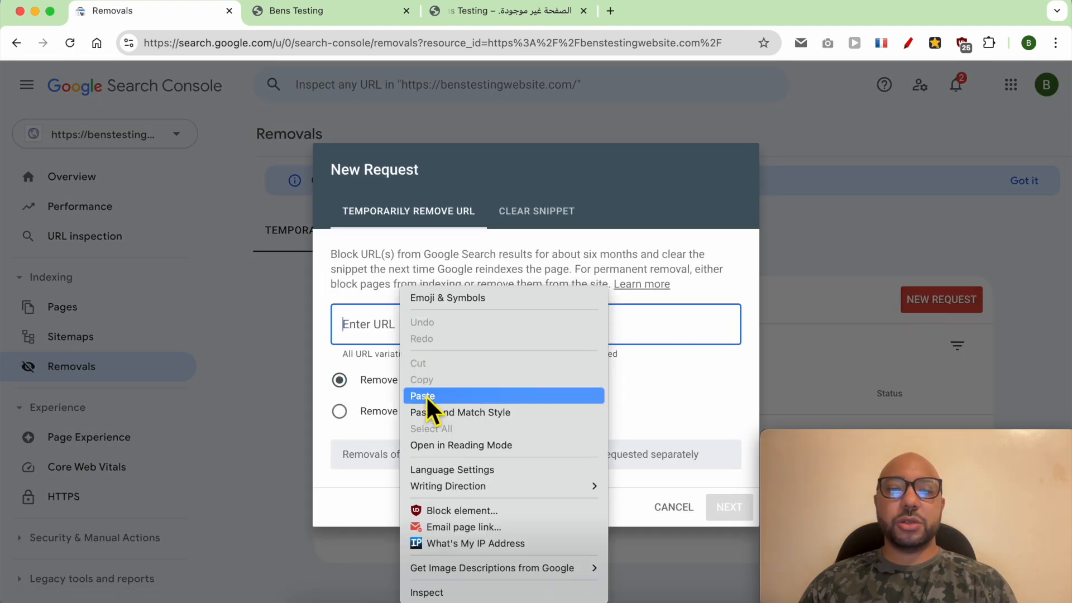
left_click(423, 395)
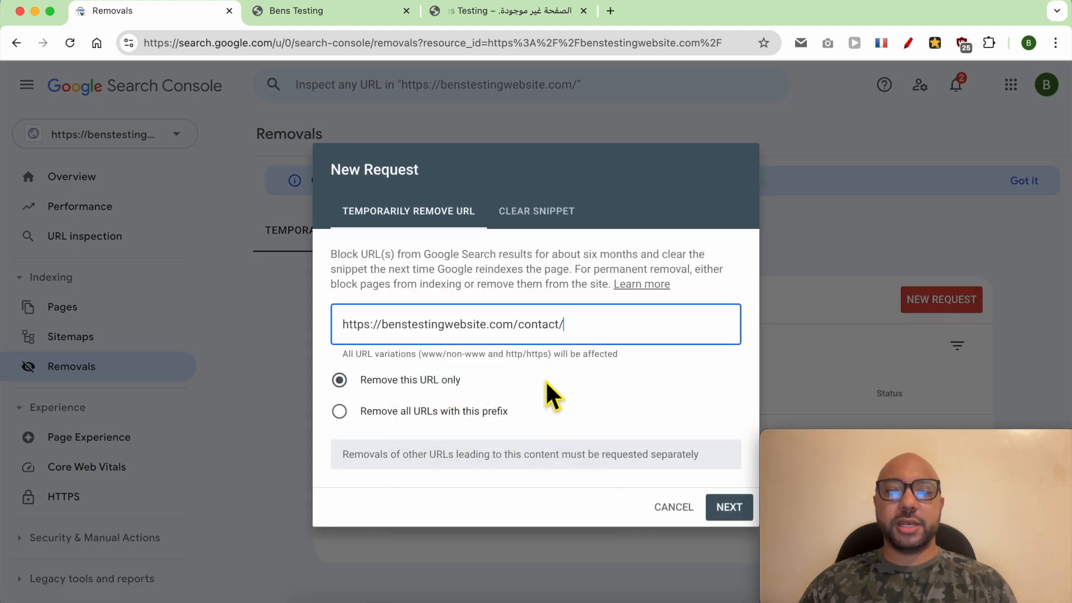
left_click(729, 506)
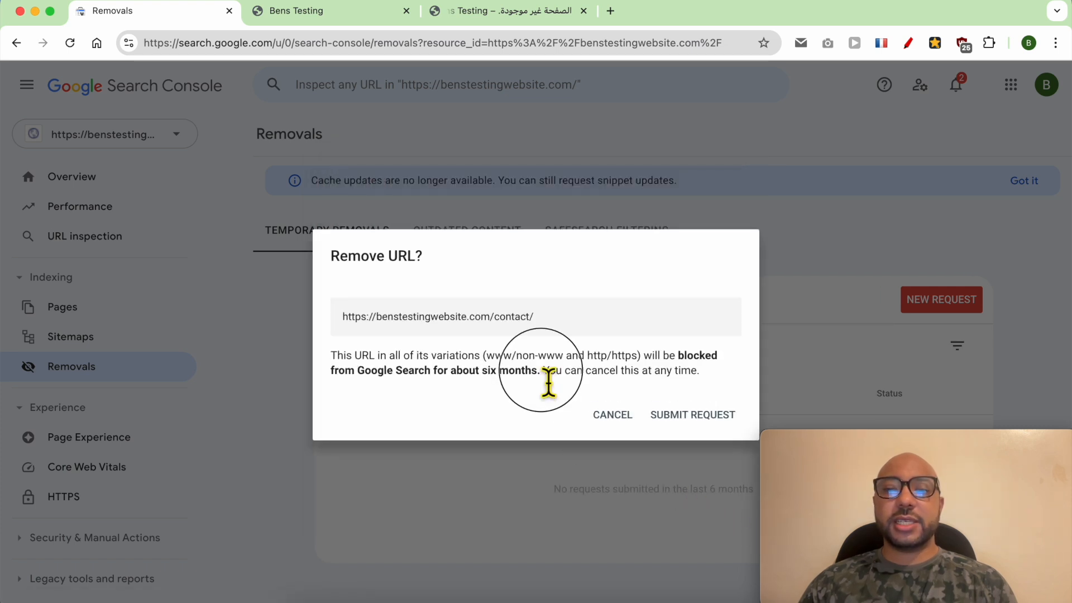
Confirm and submit the six-month temporary removal of the /contact/ page
left_click_drag(550, 383, 424, 383)
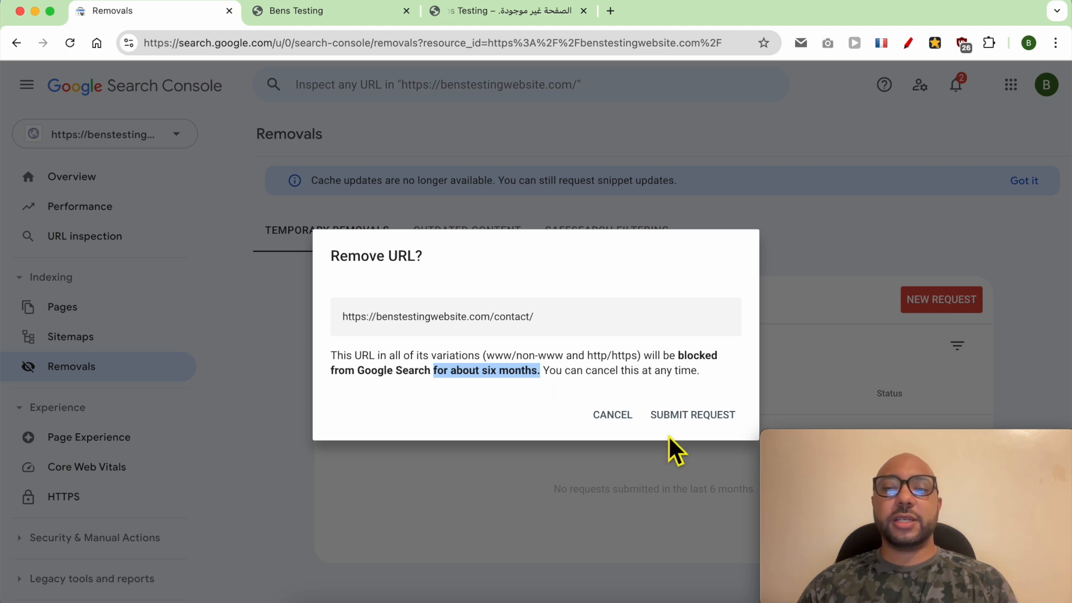
left_click(692, 414)
type("sit")
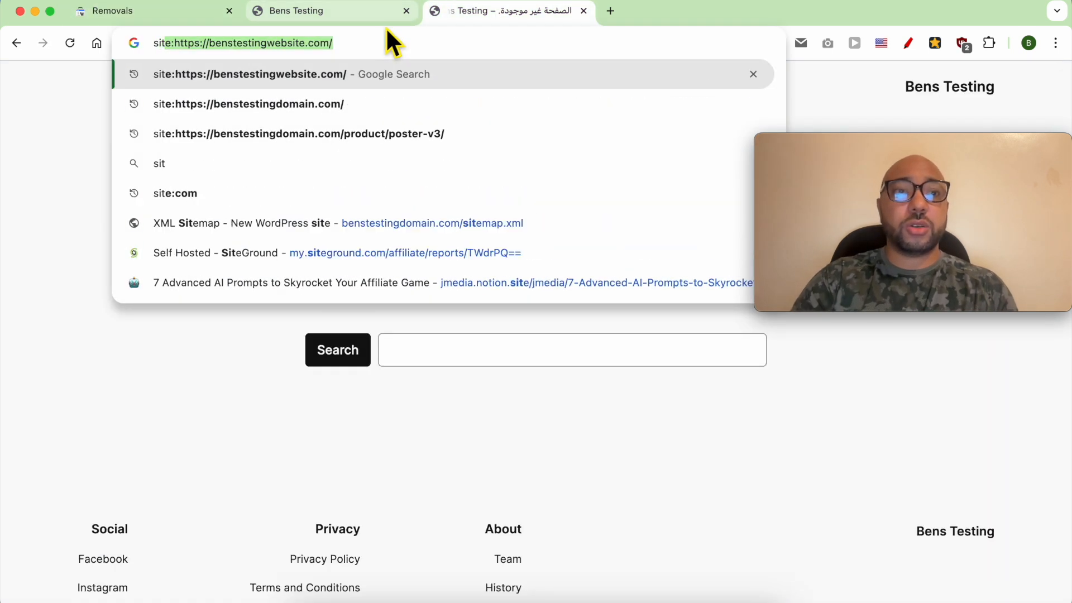
type("contact/")
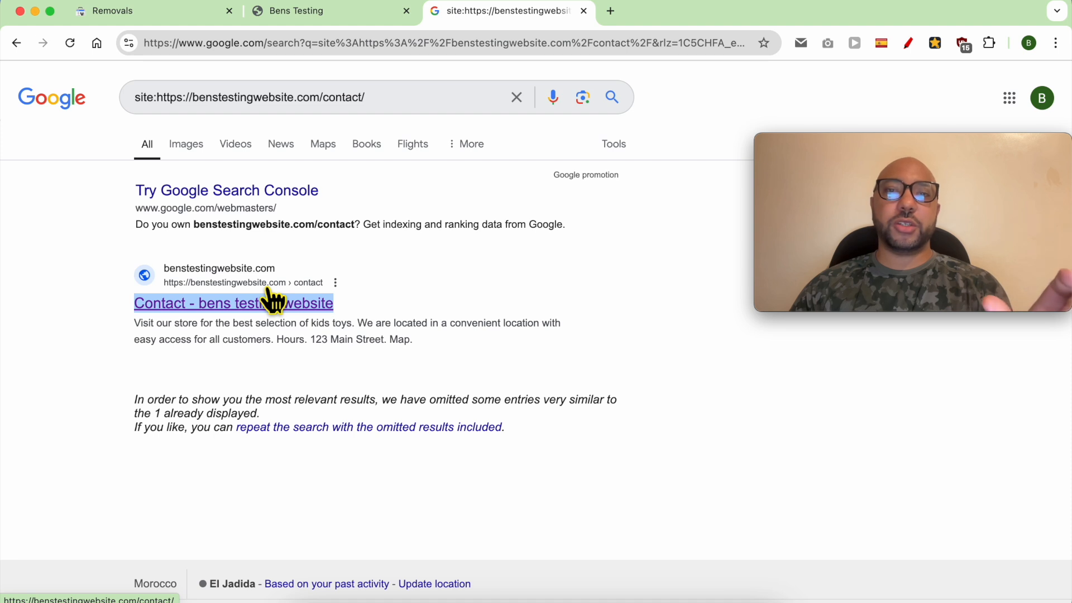
mouse_move(547, 191)
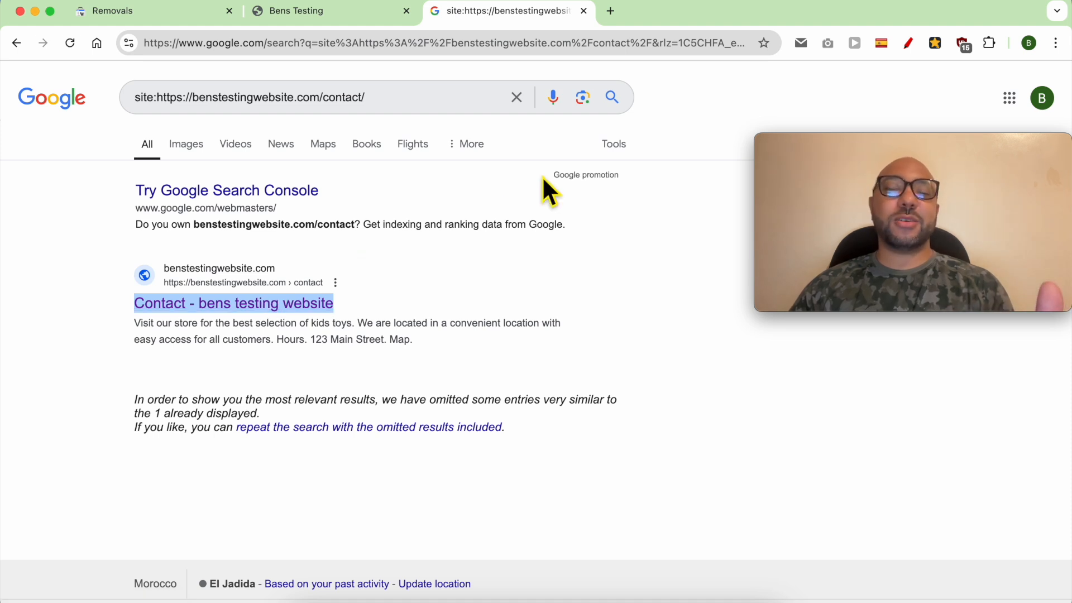